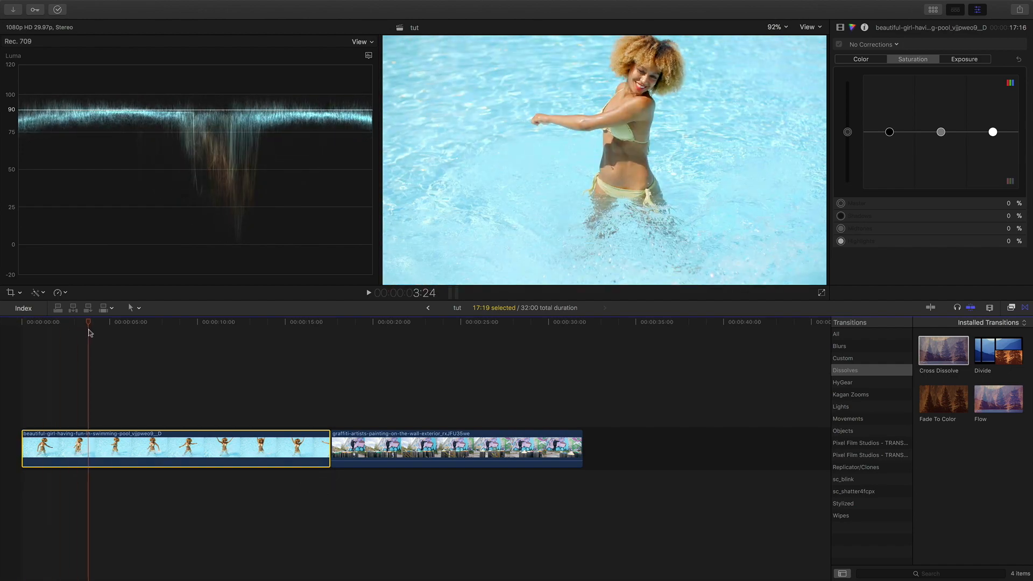
Step: Return the playhead to the start of the timeline before splitting the pool clip
{"action": "left_click", "coordinate": [129, 322]}
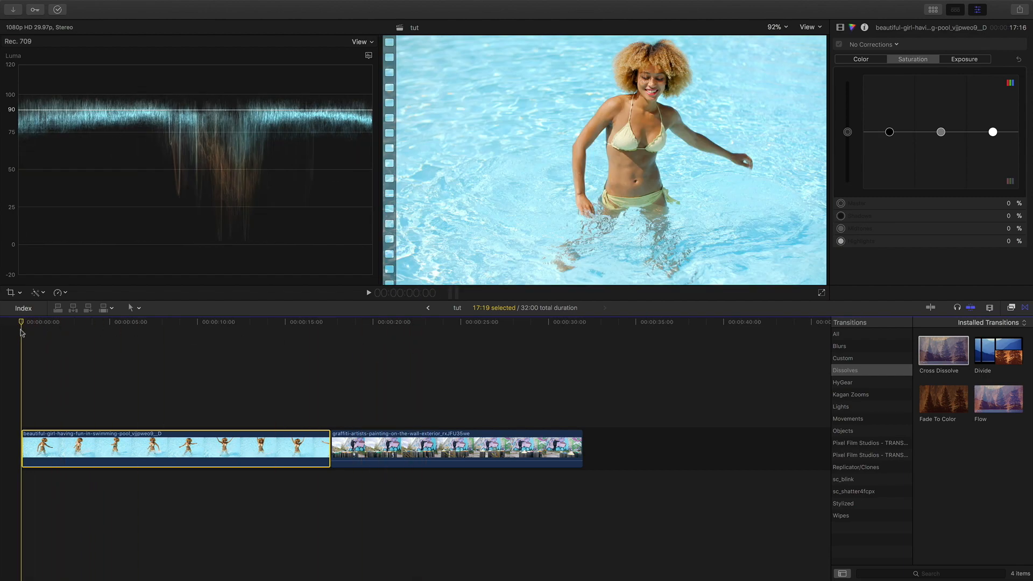
{"action": "mouse_move", "coordinate": [43, 333]}
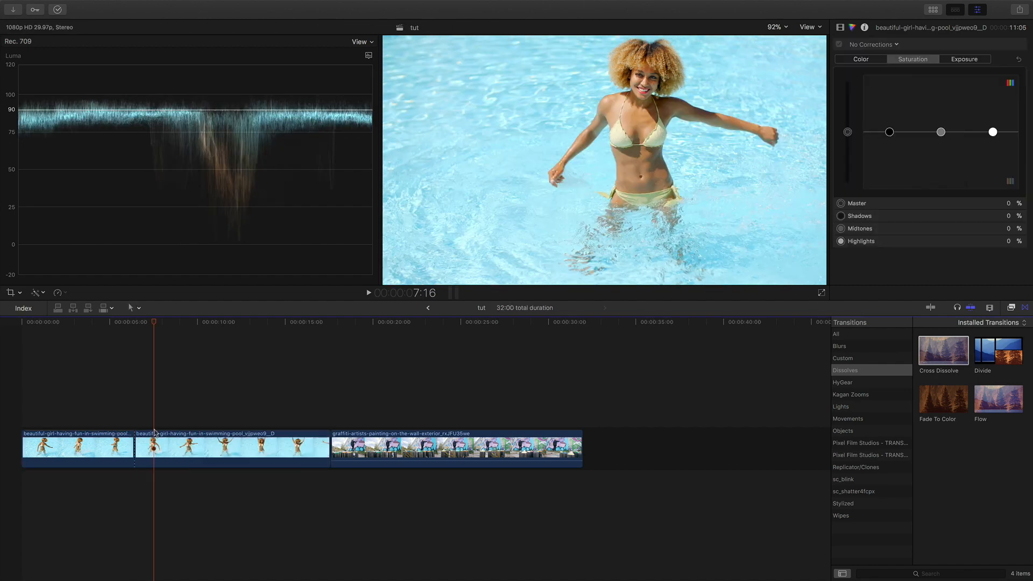
Step: Drain the Color Board saturation of the second pool part to make it black and white
{"action": "left_click", "coordinate": [230, 447]}
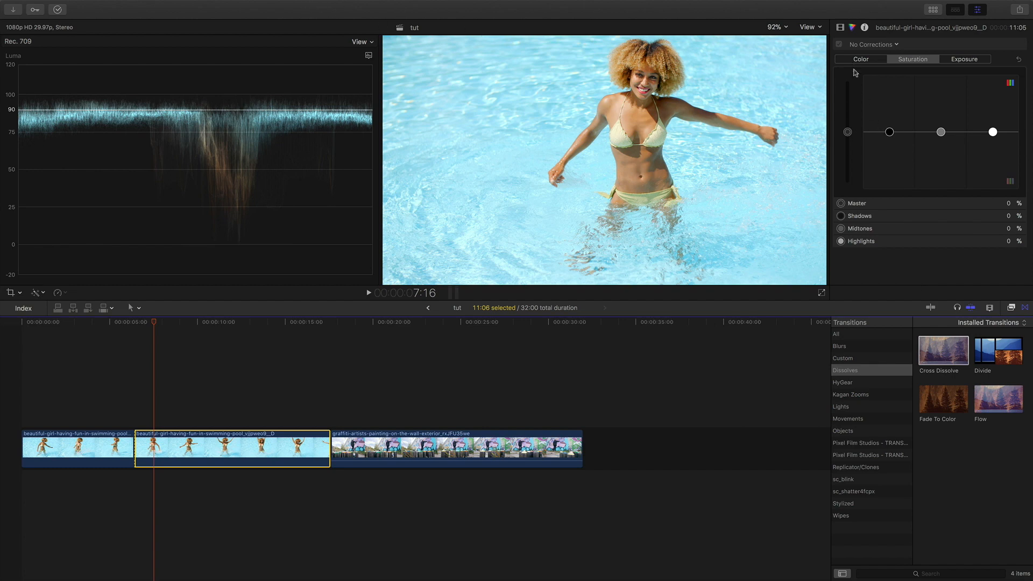
{"action": "key", "text": "cmd+6"}
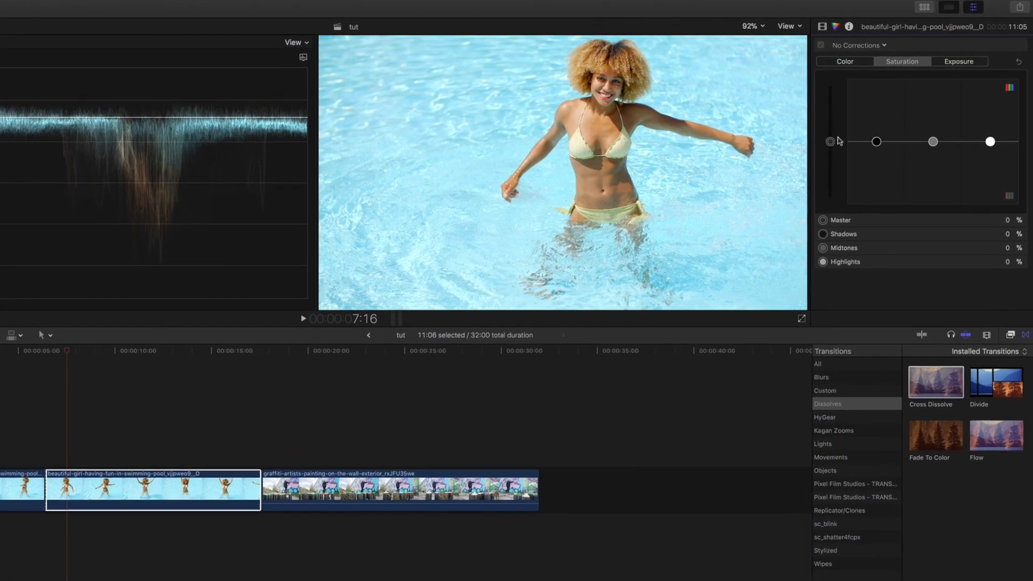
{"action": "left_click_drag", "start_coordinate": [829, 141], "coordinate": [805, 227]}
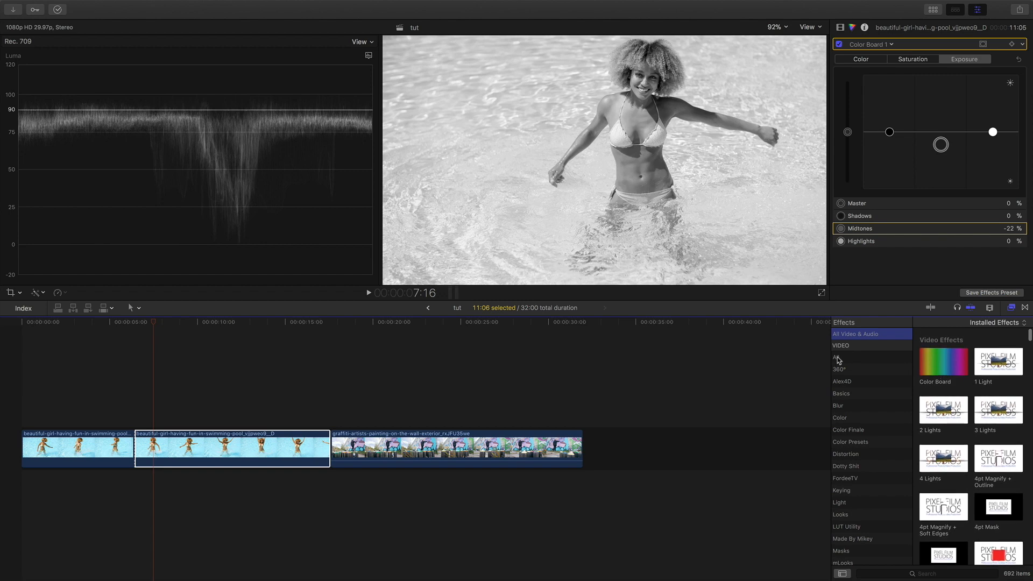
Step: Browse all video effects down to Black & White, then return to the Transitions list
{"action": "left_click", "coordinate": [837, 357]}
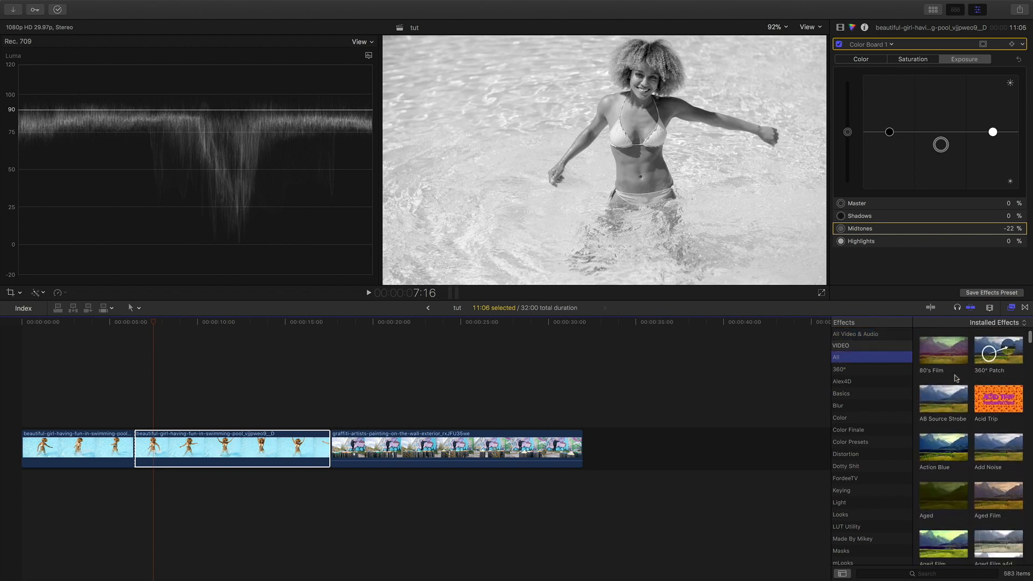
{"action": "scroll", "scroll_direction": "down", "scroll_amount": 3}
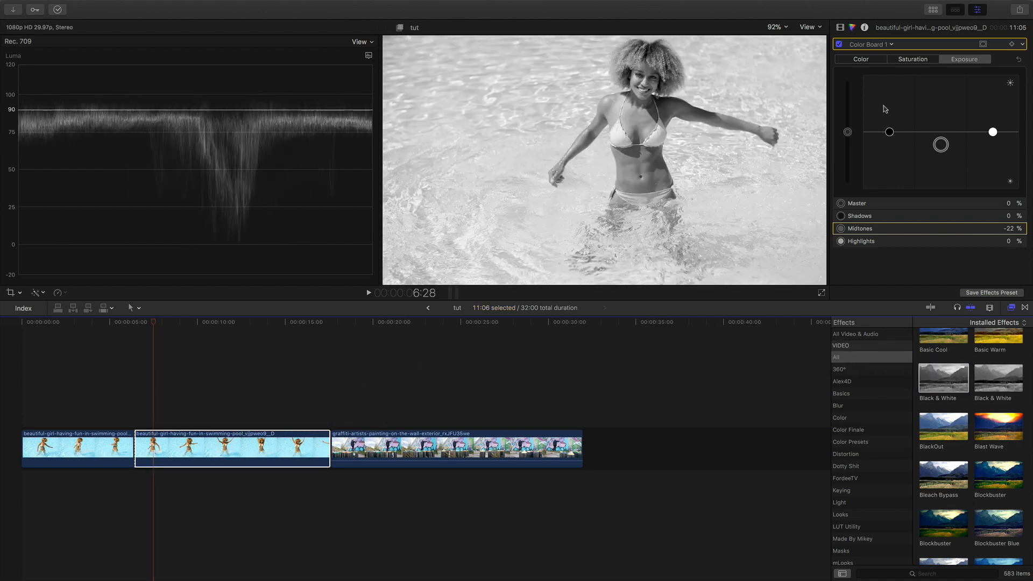
{"action": "mouse_move", "coordinate": [567, 239]}
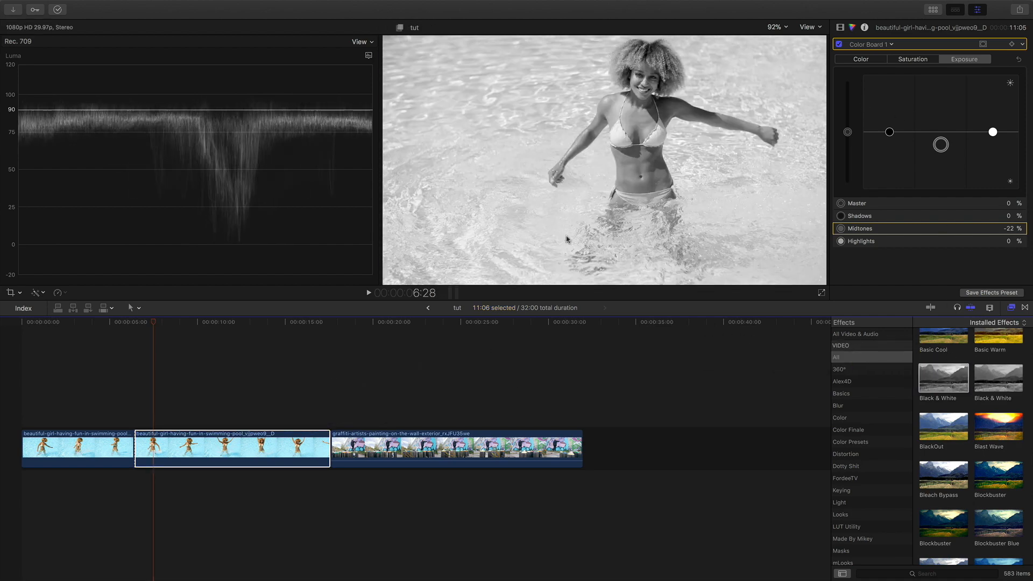
{"action": "left_click", "coordinate": [230, 448]}
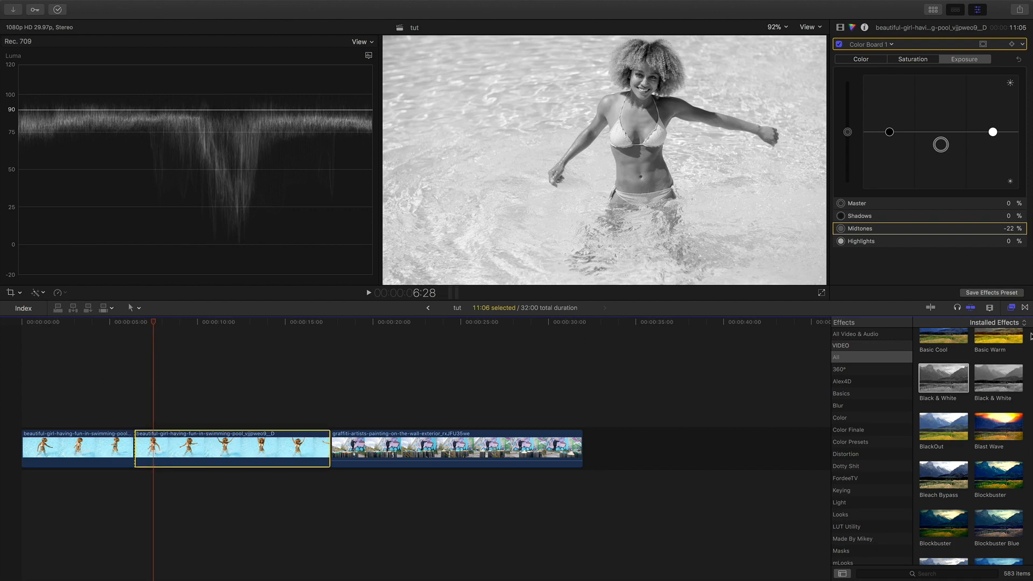
{"action": "left_click", "coordinate": [1009, 308]}
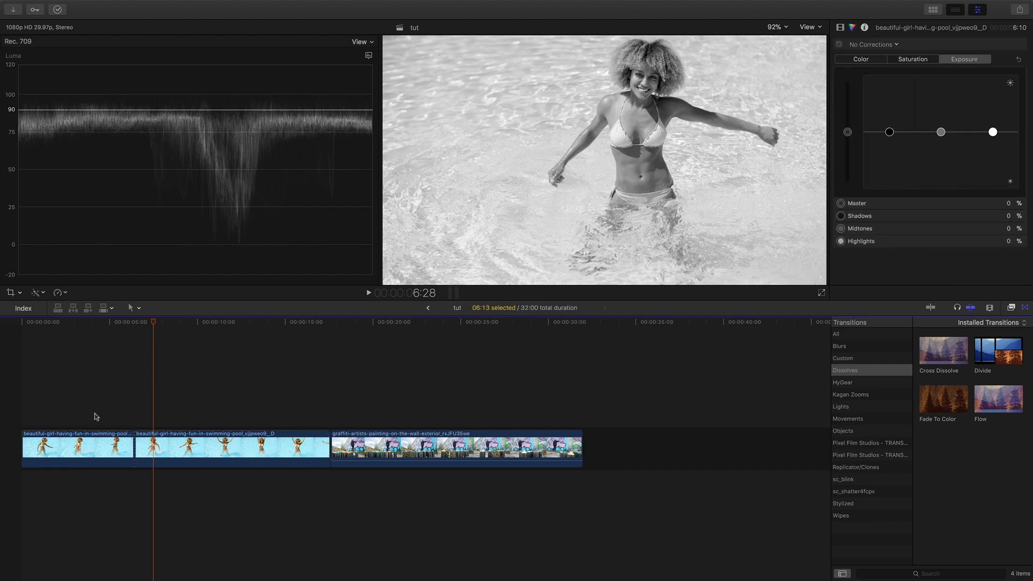
Step: Add a Cross Dissolve between the two pool parts and select it to lengthen it
{"action": "left_click", "coordinate": [230, 447]}
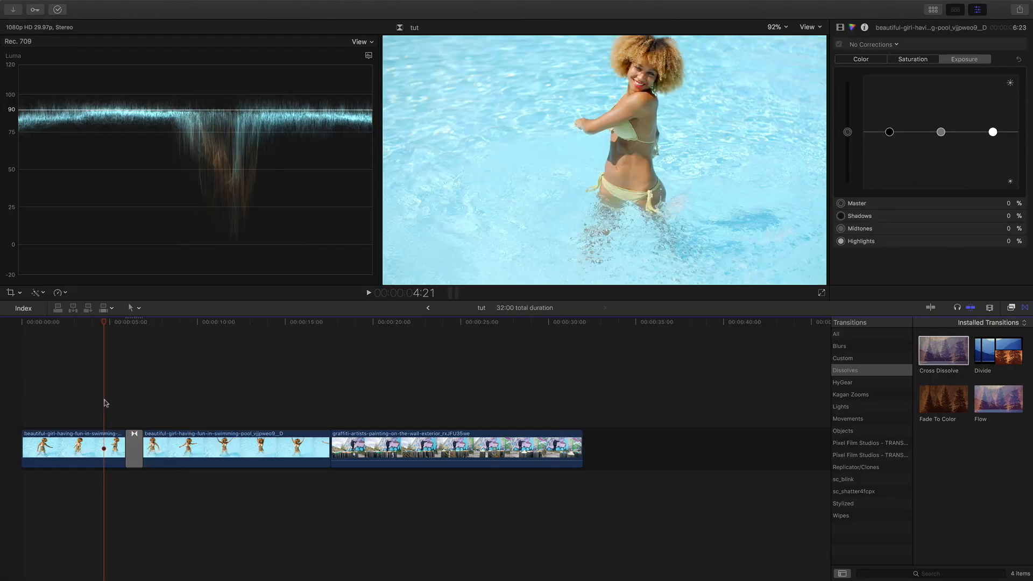
{"action": "left_click", "coordinate": [368, 293]}
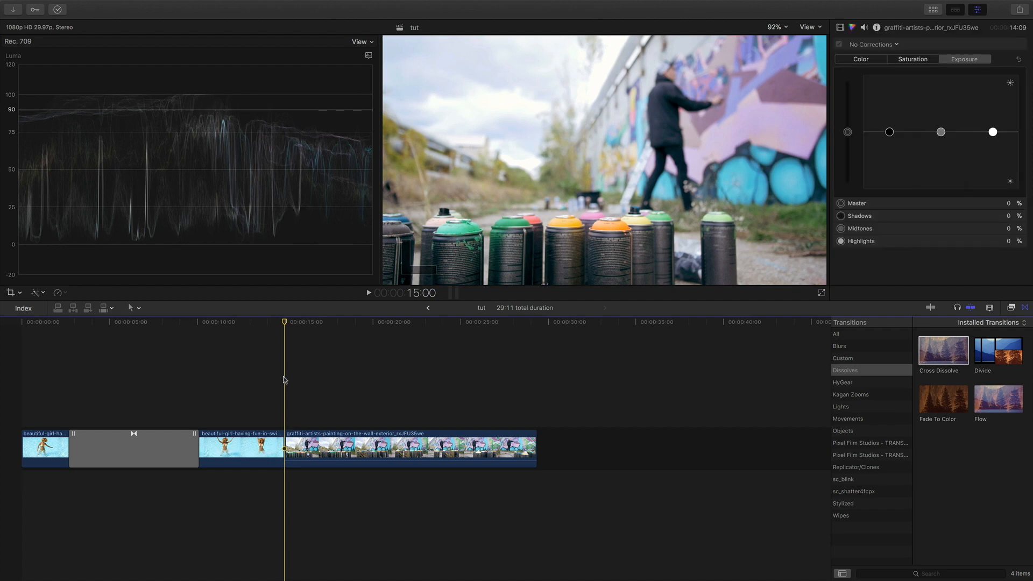
{"action": "mouse_move", "coordinate": [292, 329]}
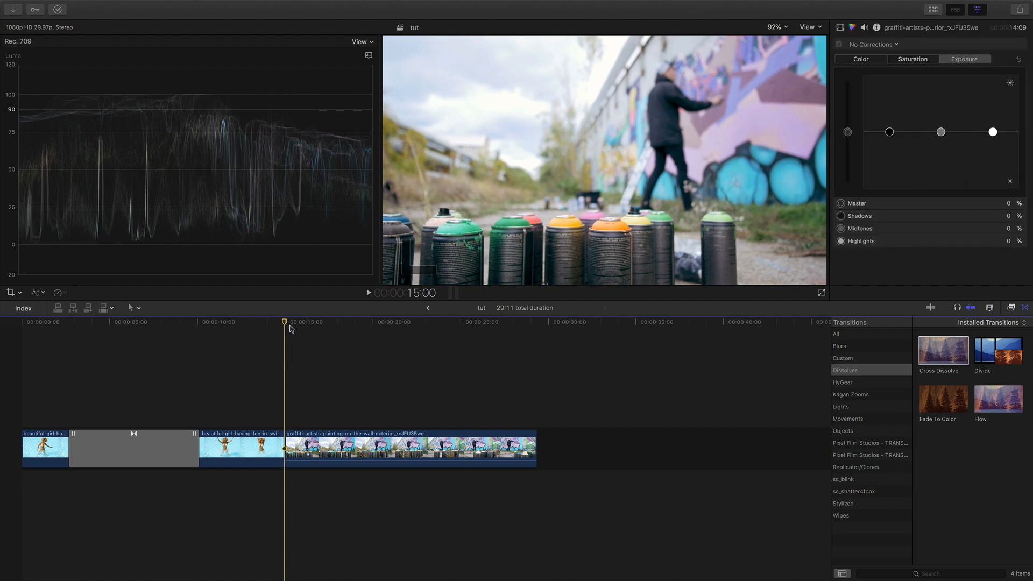
Step: Blade the graffiti clip, desaturate its first part and lower its Exposure Shadows to about -7%
{"action": "left_click", "coordinate": [378, 321]}
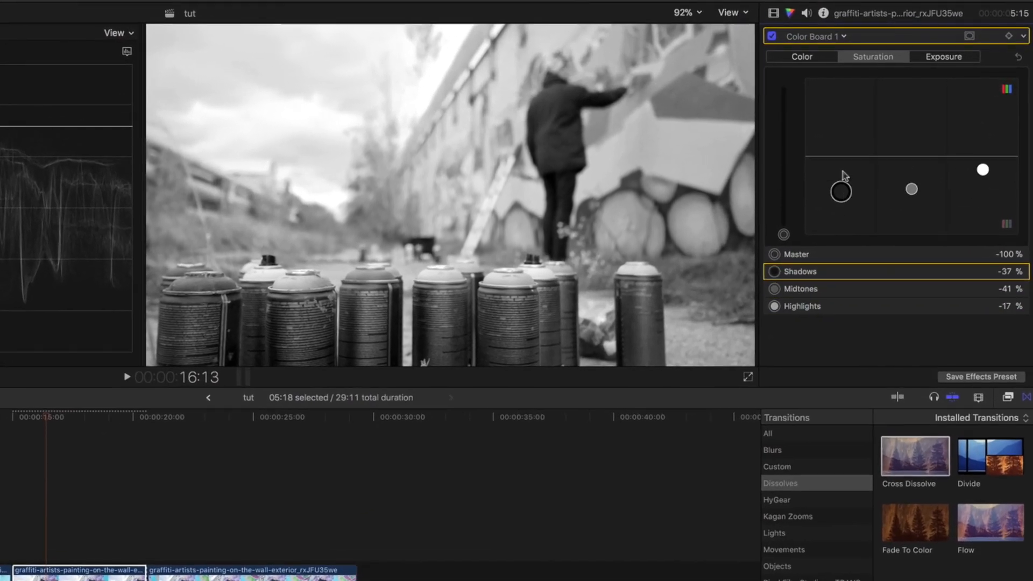
{"action": "left_click_drag", "start_coordinate": [840, 189], "coordinate": [810, 187]}
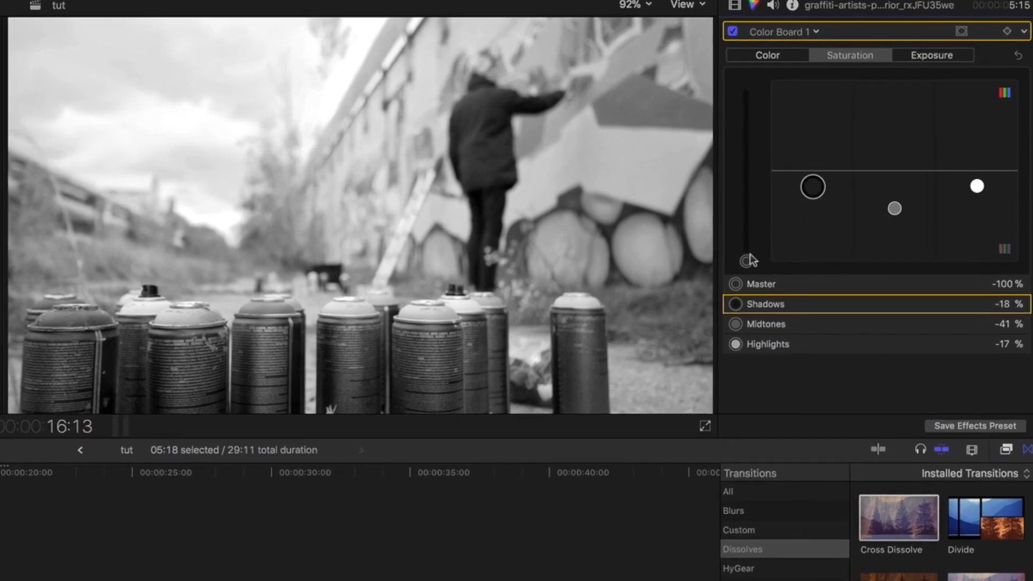
{"action": "left_click", "coordinate": [931, 55]}
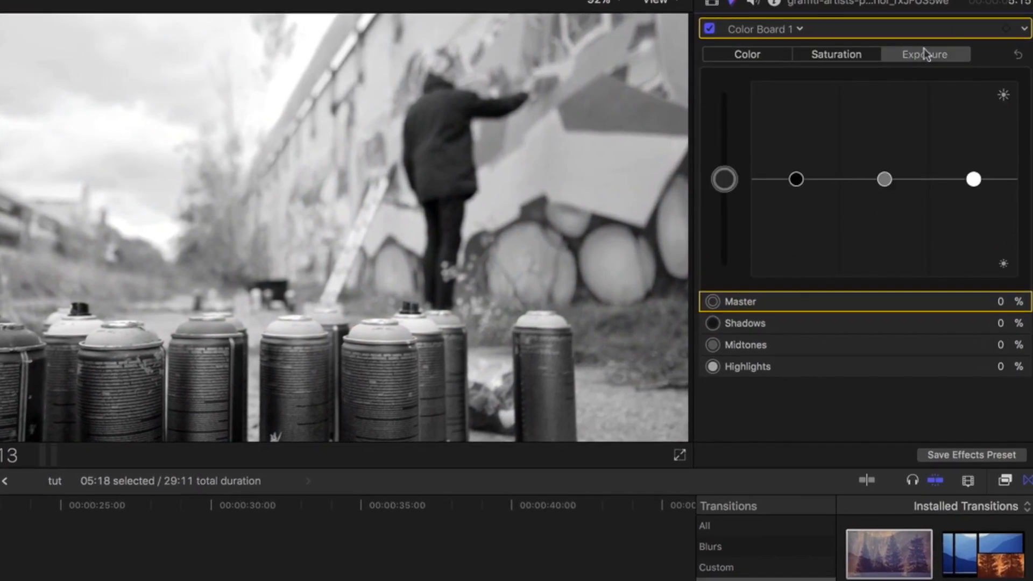
{"action": "left_click_drag", "start_coordinate": [794, 179], "coordinate": [888, 137]}
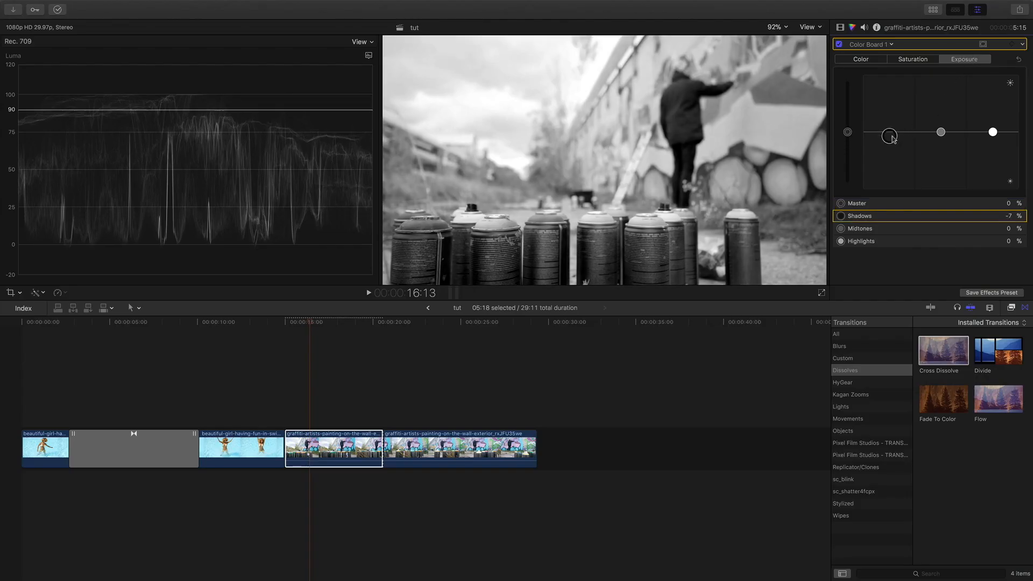